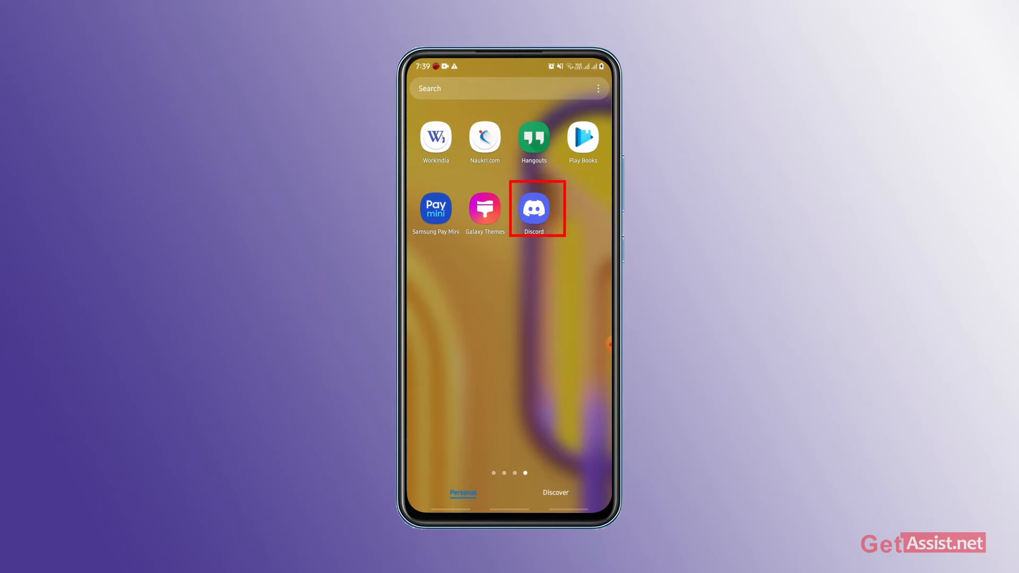
# Launch Discord from the Android home screen to show the Direct Messages list.
pyautogui.click(532, 203)
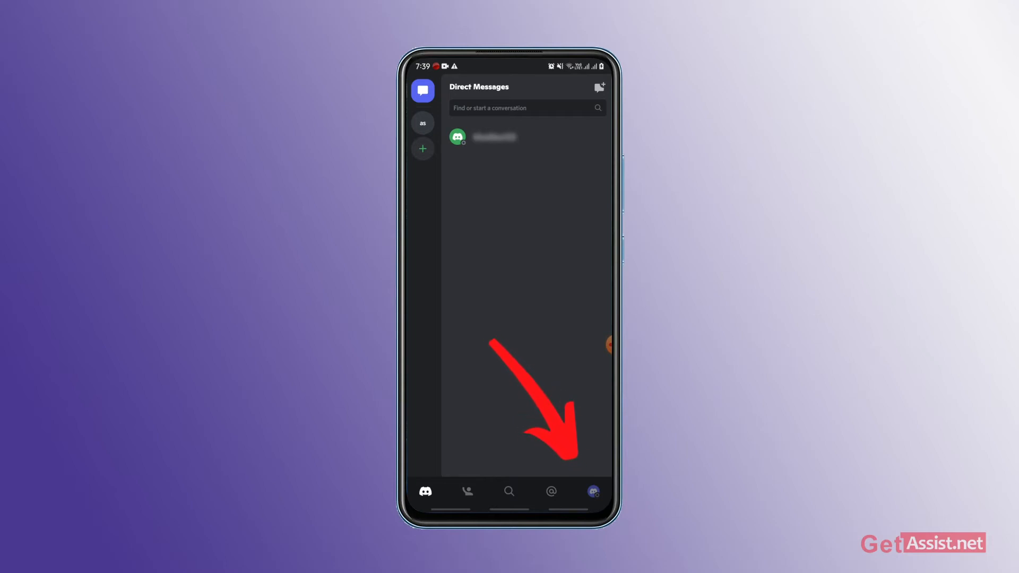
# Open My Account settings showing account details and two-factor authentication.
pyautogui.click(592, 491)
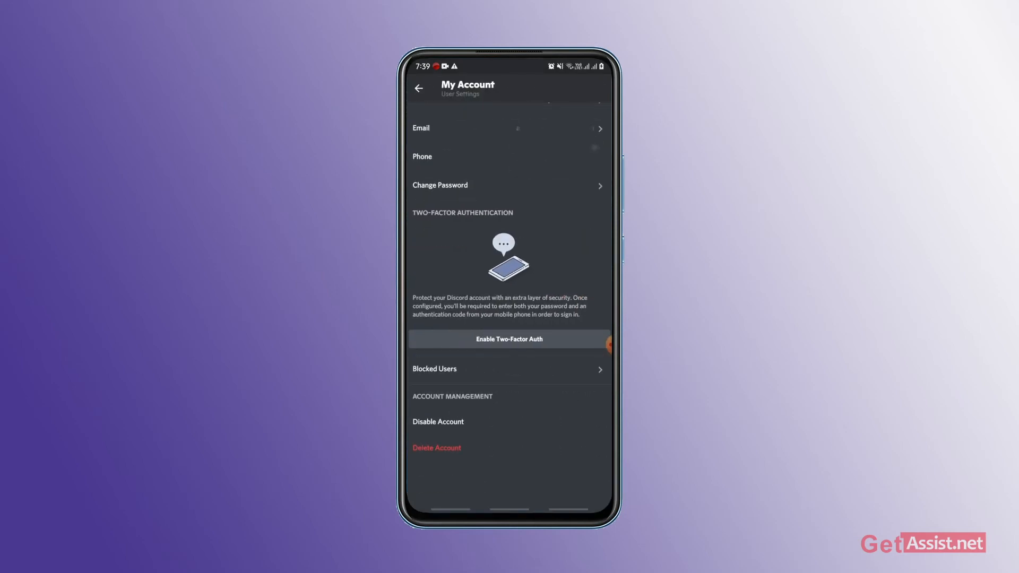
# Go back to User Settings and tap Log Out to show the logout confirmation.
pyautogui.scroll(-3)
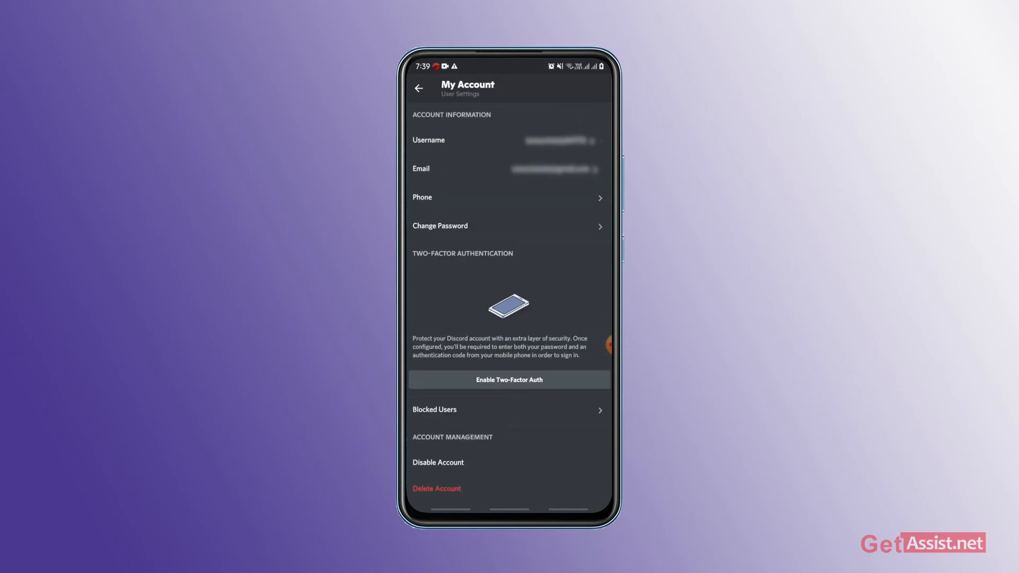
pyautogui.click(419, 88)
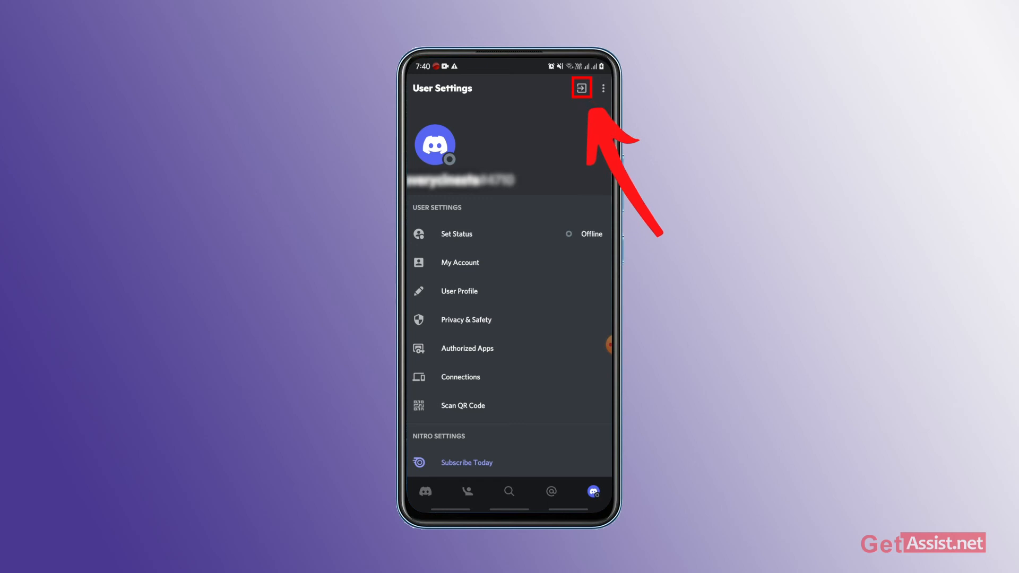
pyautogui.click(580, 88)
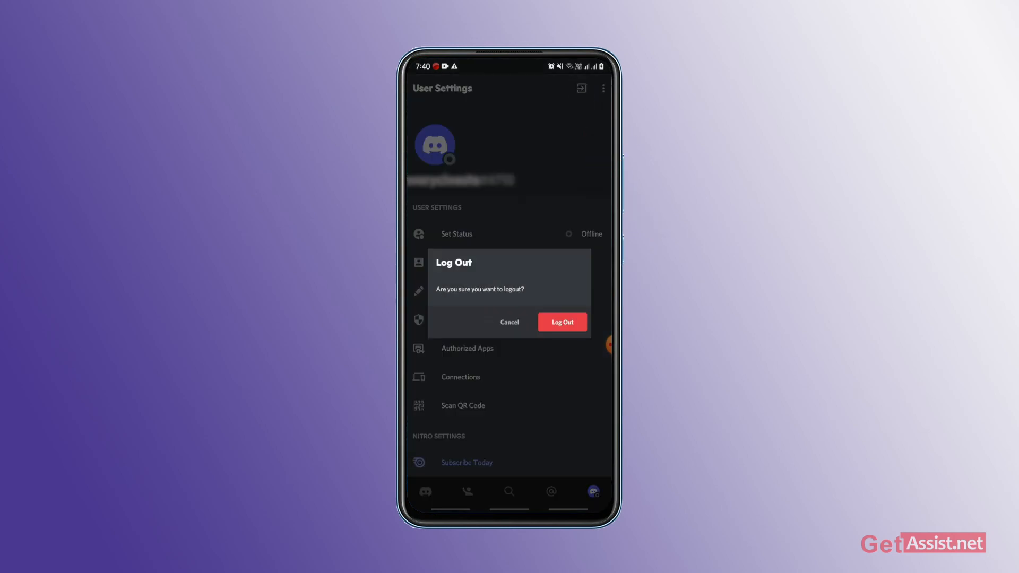